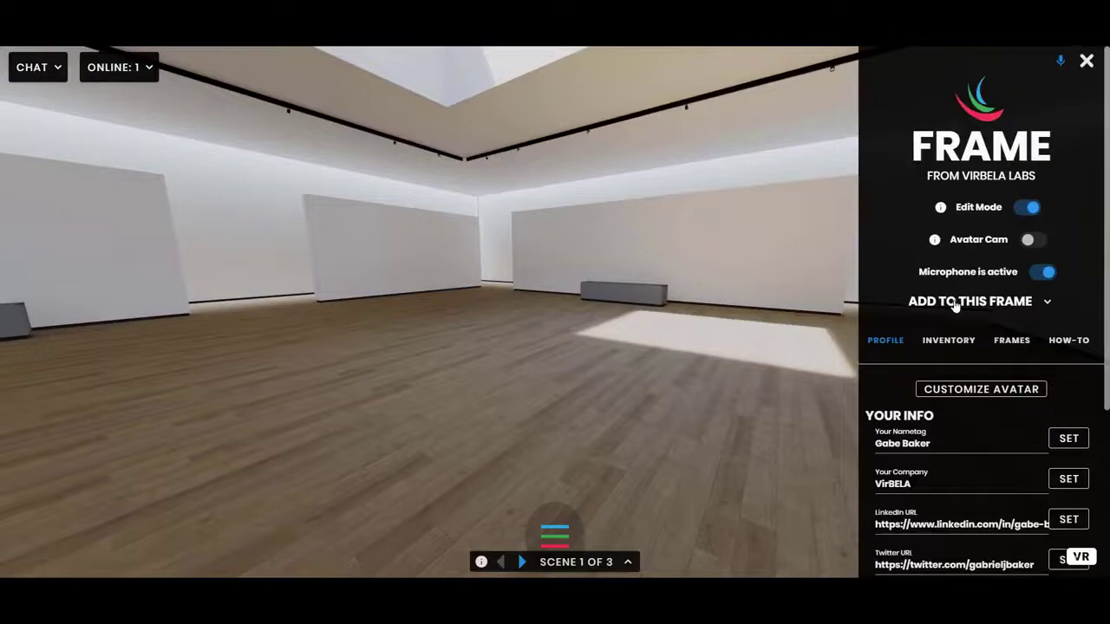
- Show the Inventory panel listing the Add Image/PDF/Video/Audio/3D Model options
left_click(969, 302)
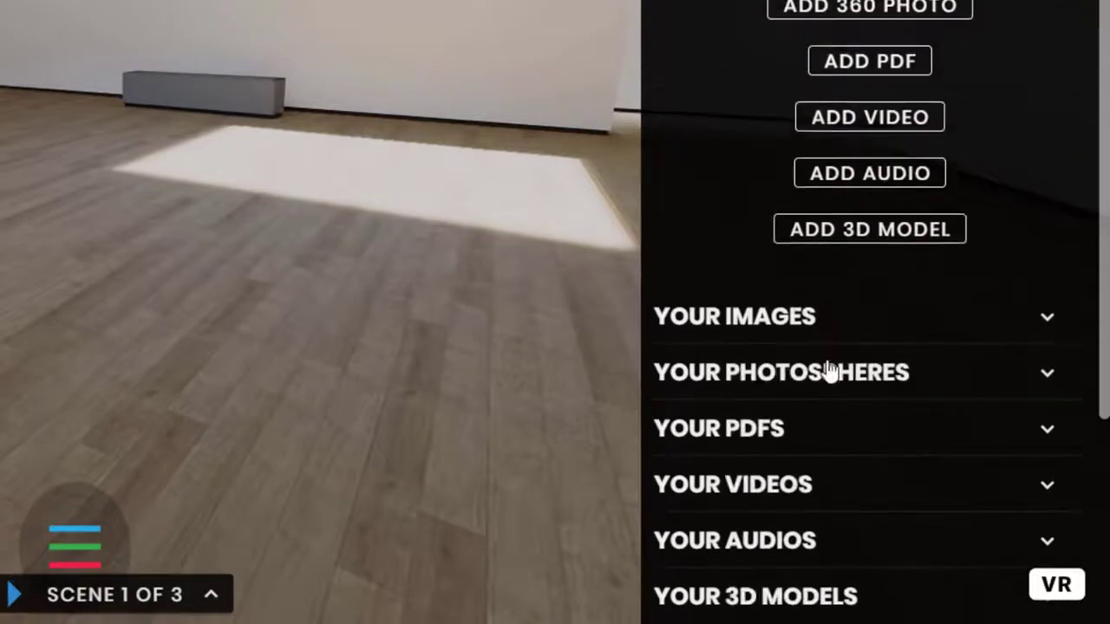
mouse_move(905, 199)
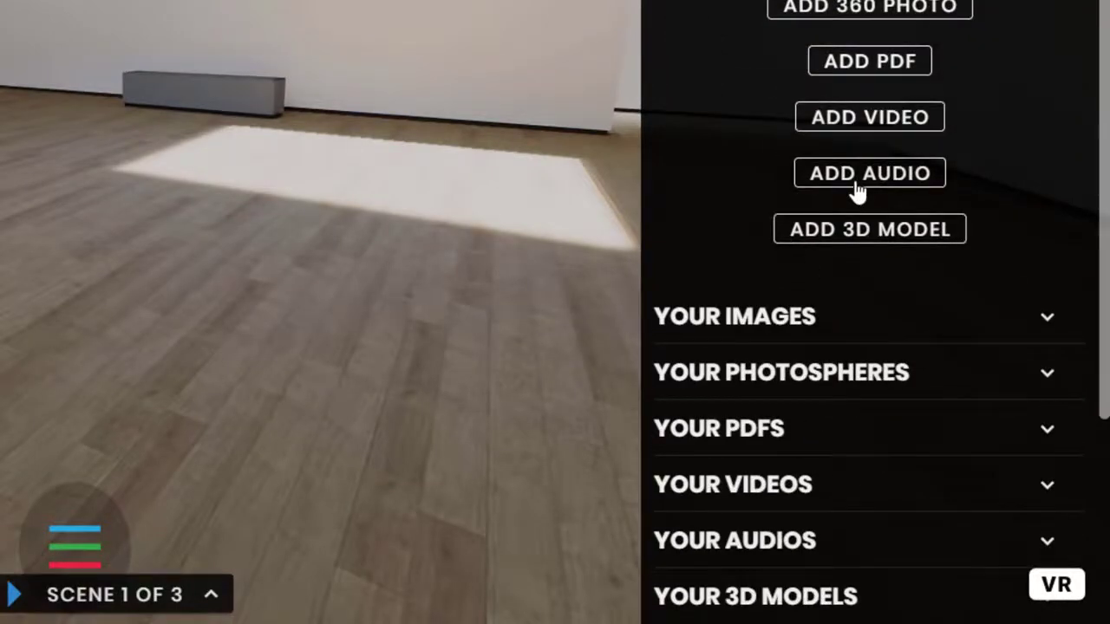
- Upload Waves MP3.mp3 from Music Stuff > Shadows via Add Audio
left_click(868, 173)
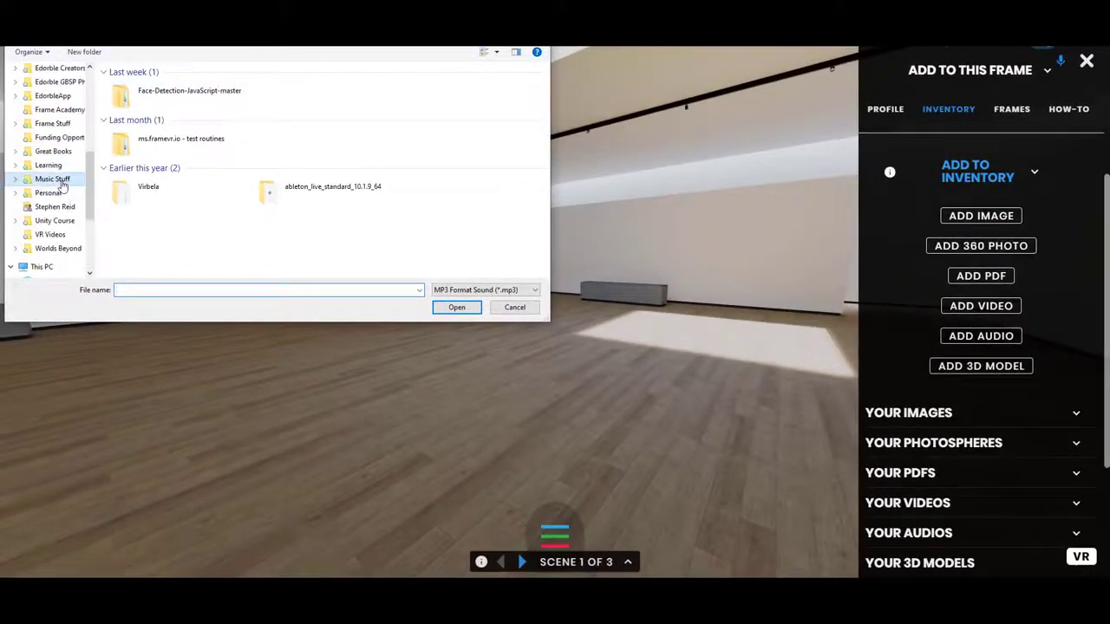
left_click(52, 179)
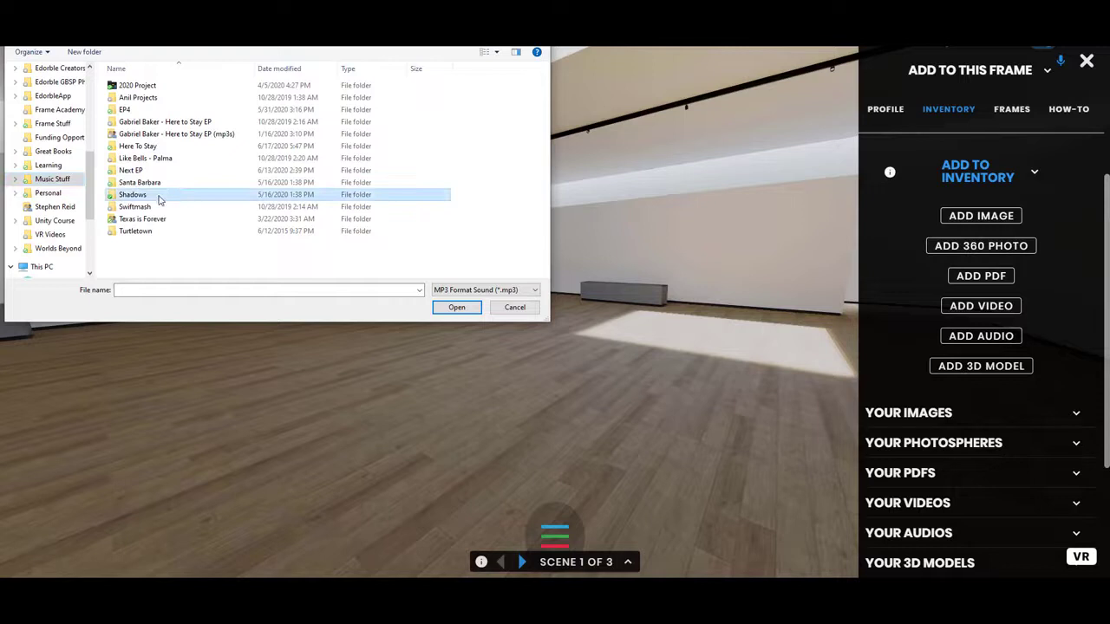
double_click(132, 194)
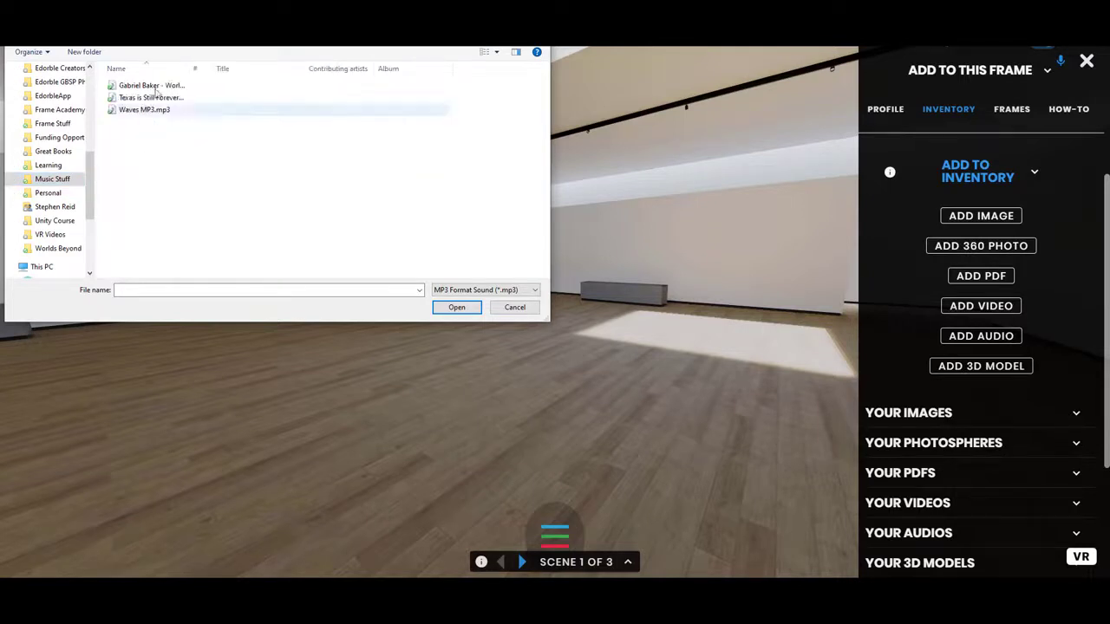
left_click(151, 97)
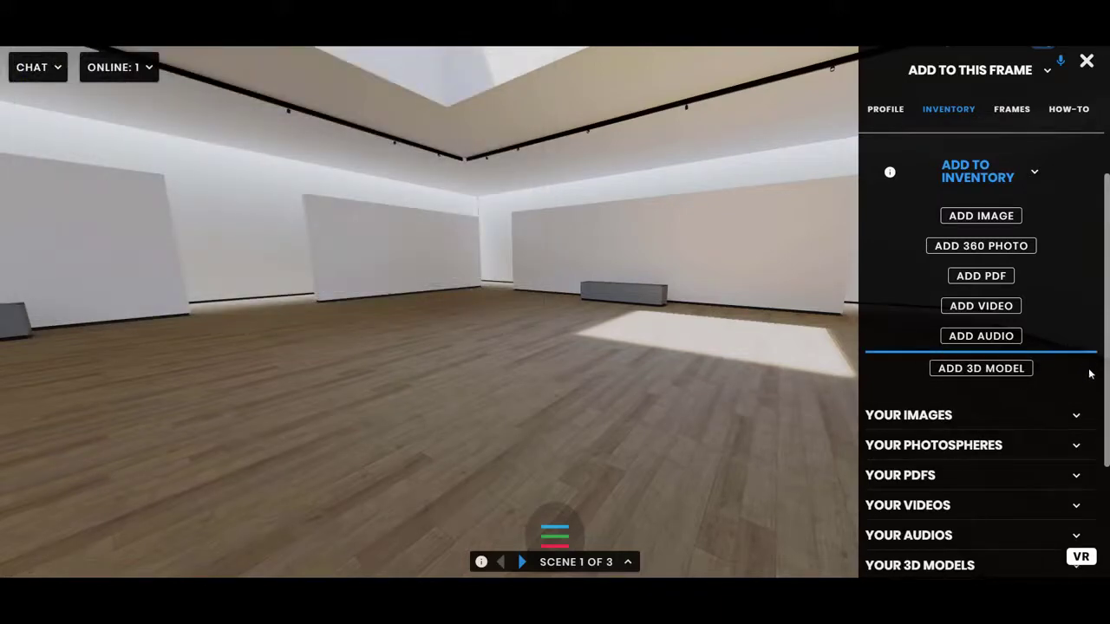
- Add Waves MP3.mp3 from Your Audios into the scene as an audio sphere
scroll("down", 3)
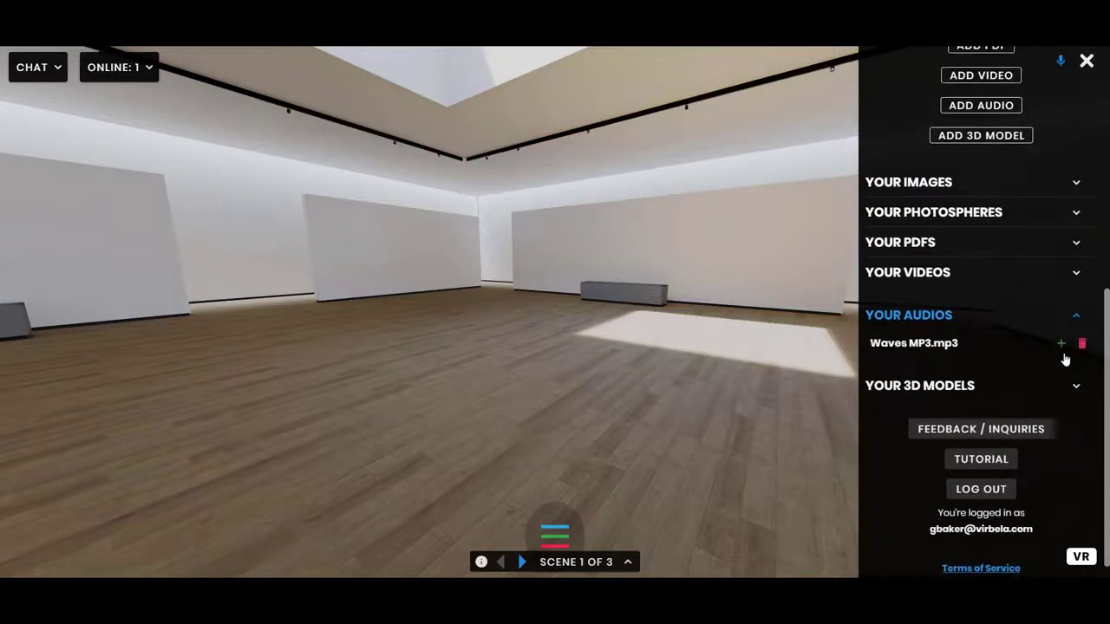
left_click(1062, 343)
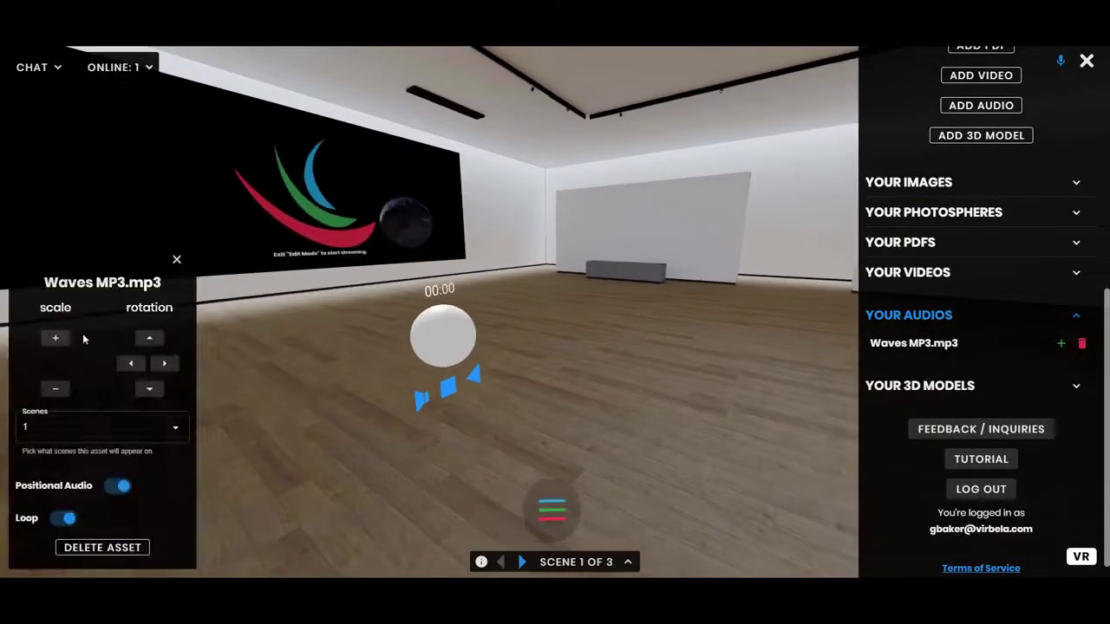
- Scale the audio sphere up, then play, pause and resume the Waves track
left_click(130, 364)
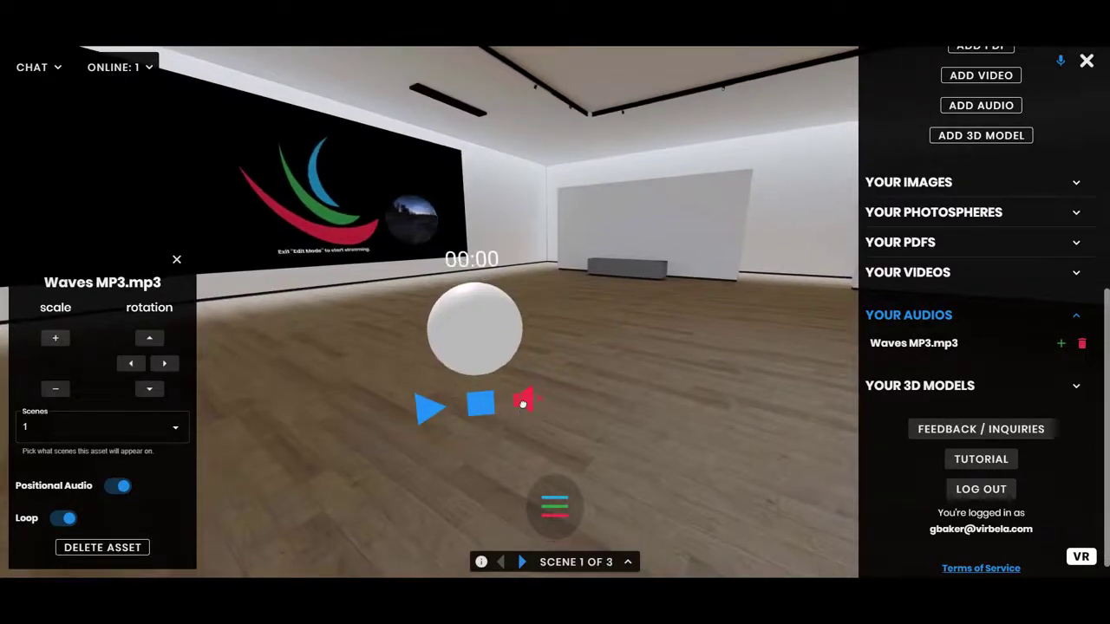
left_click(431, 407)
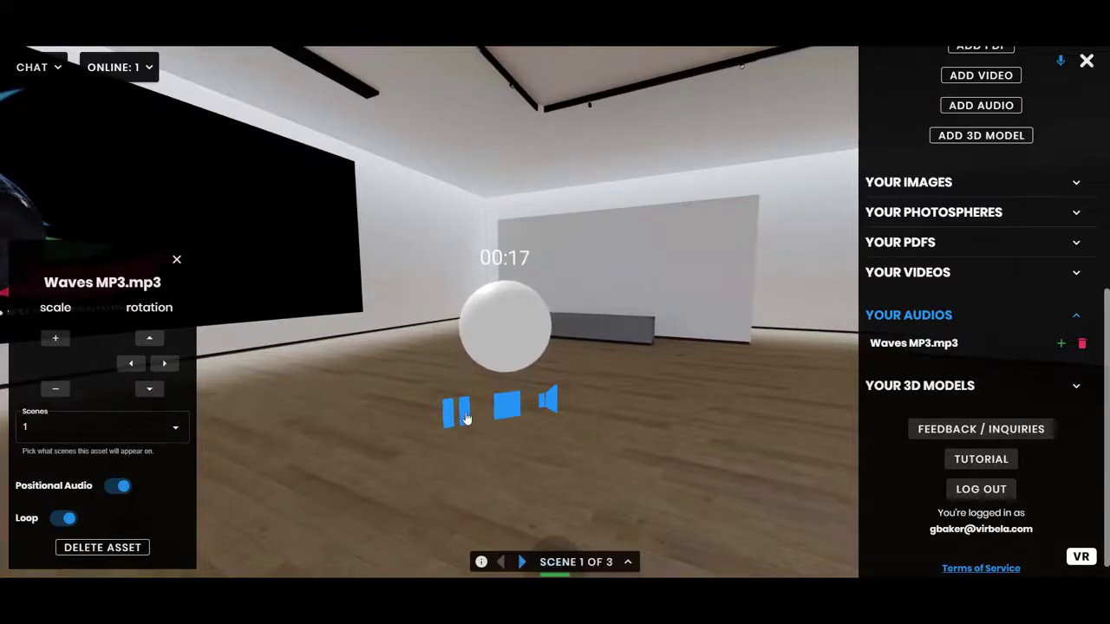
left_click(454, 412)
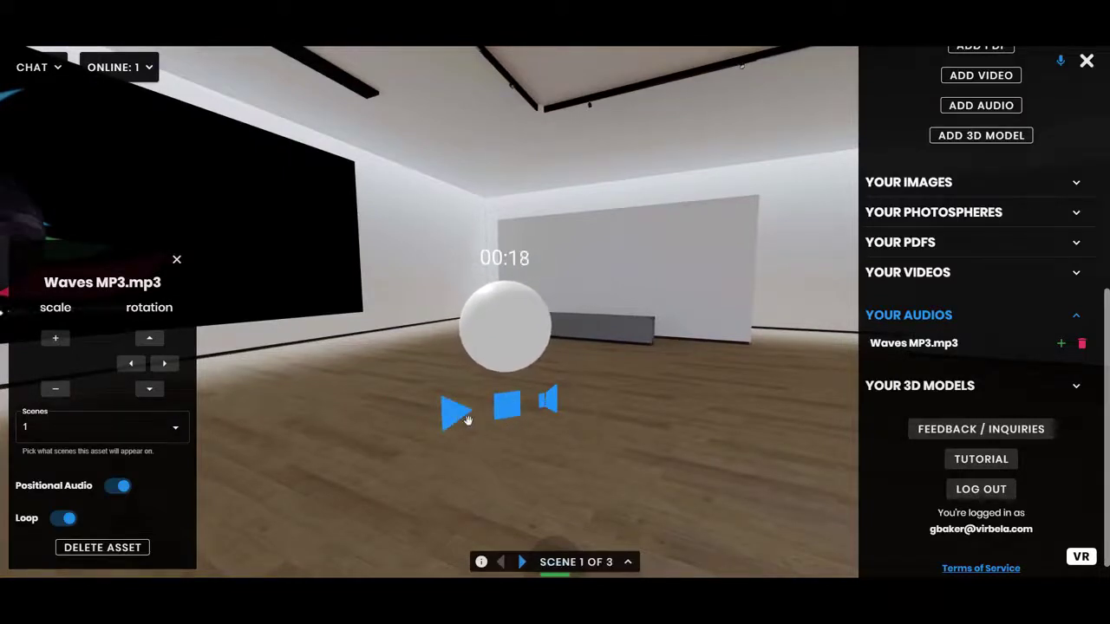
left_click(455, 413)
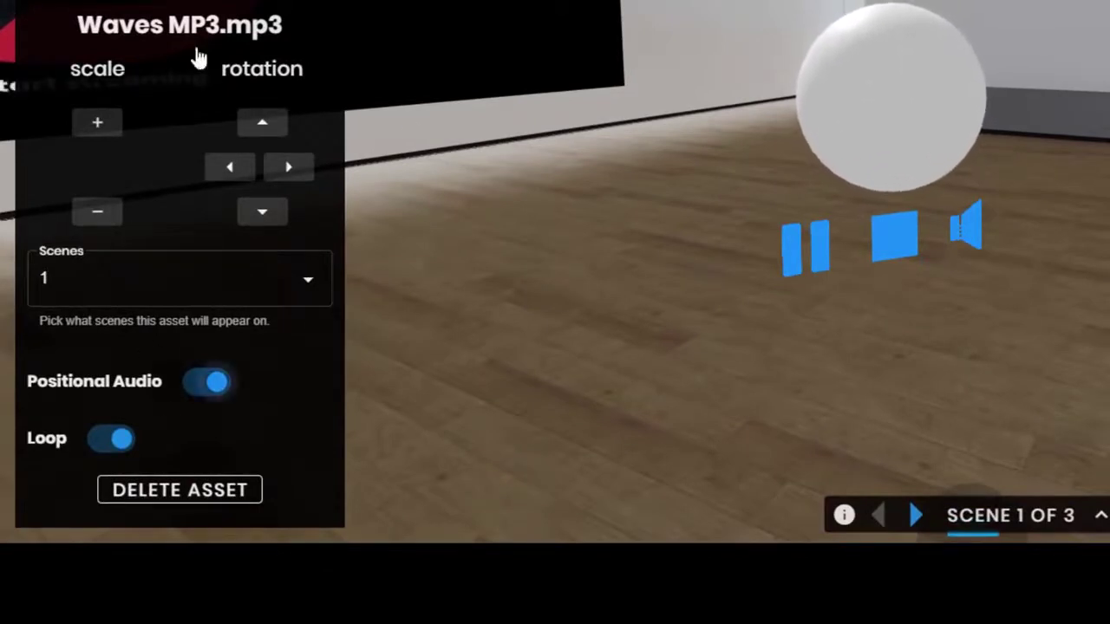
mouse_move(148, 355)
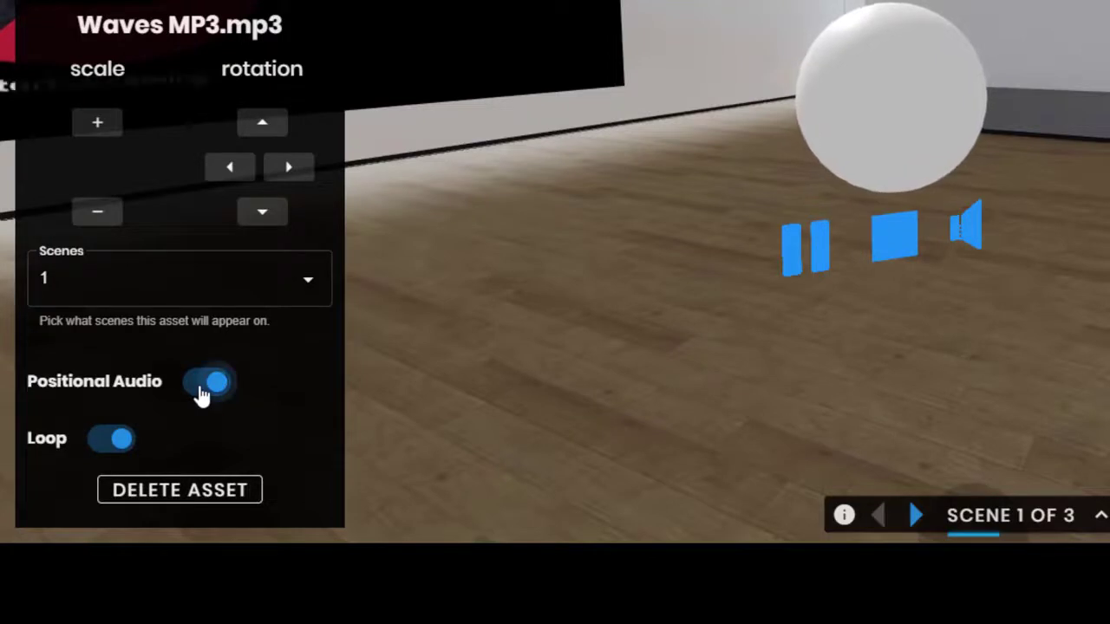
mouse_move(819, 392)
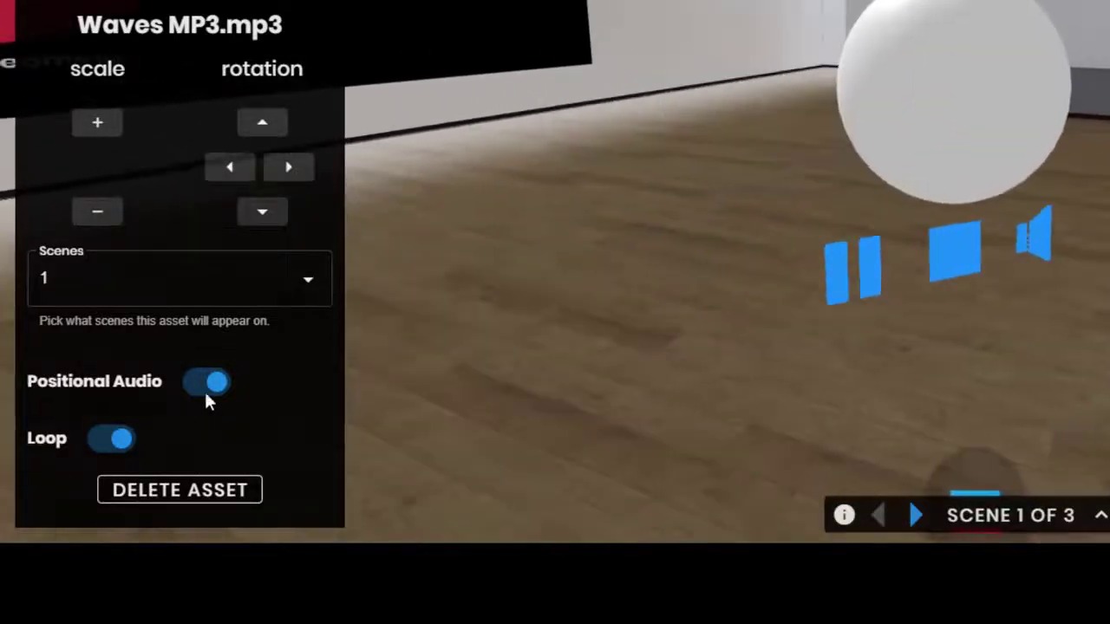
left_click(207, 382)
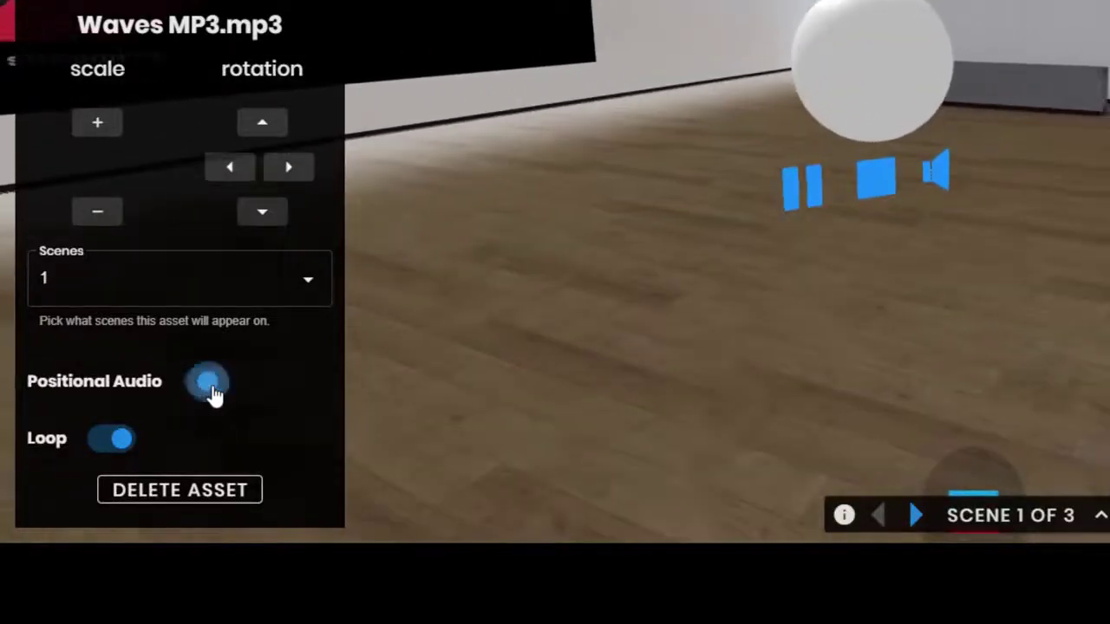
left_click(206, 382)
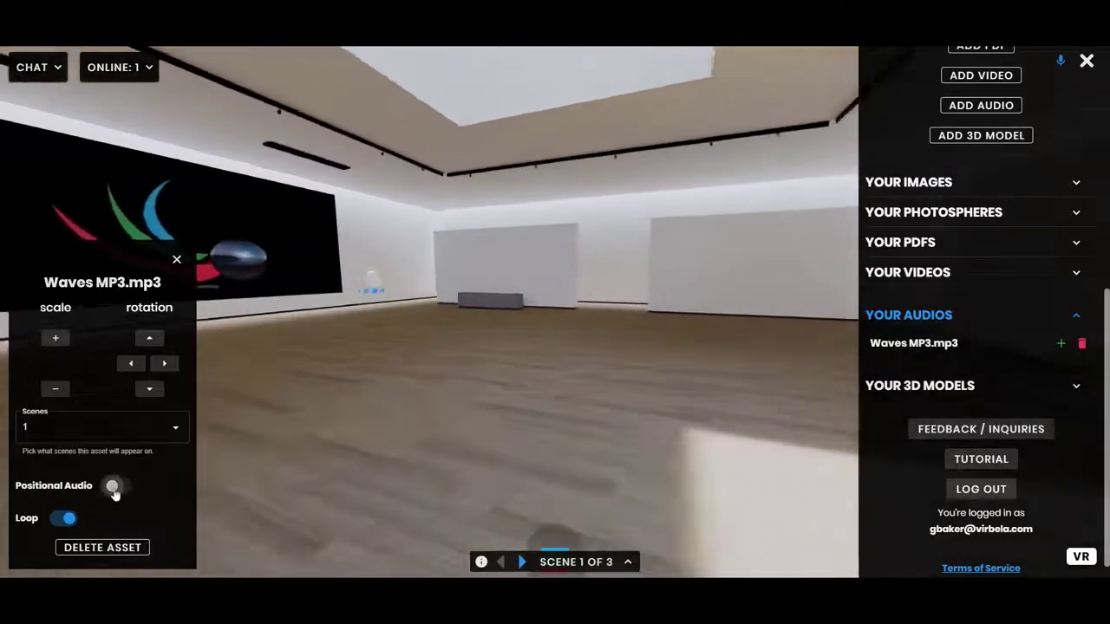
left_click(118, 486)
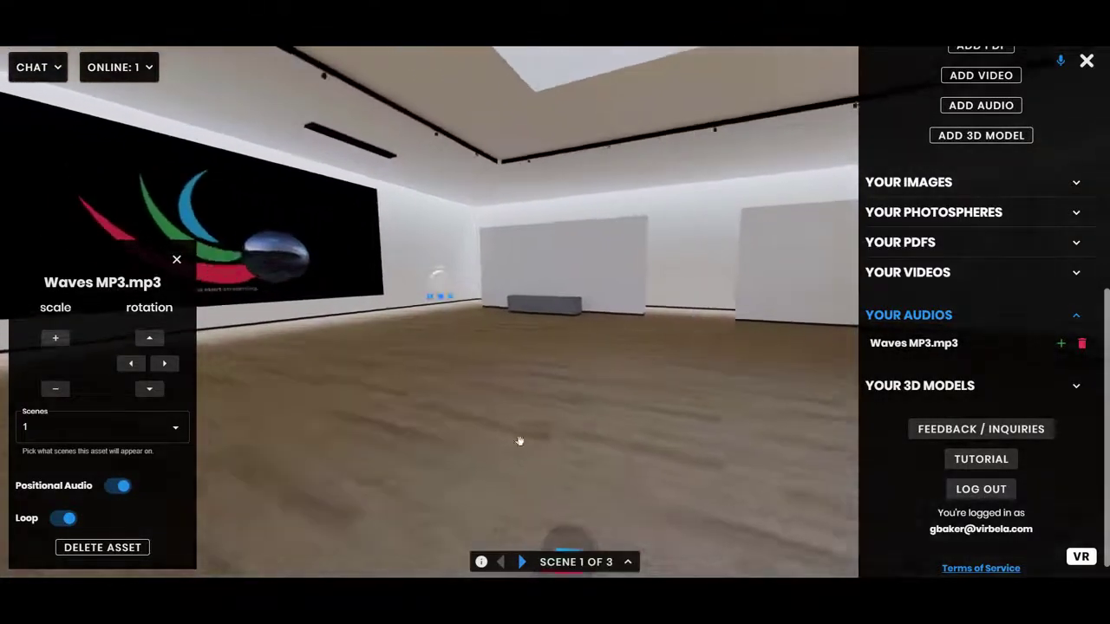